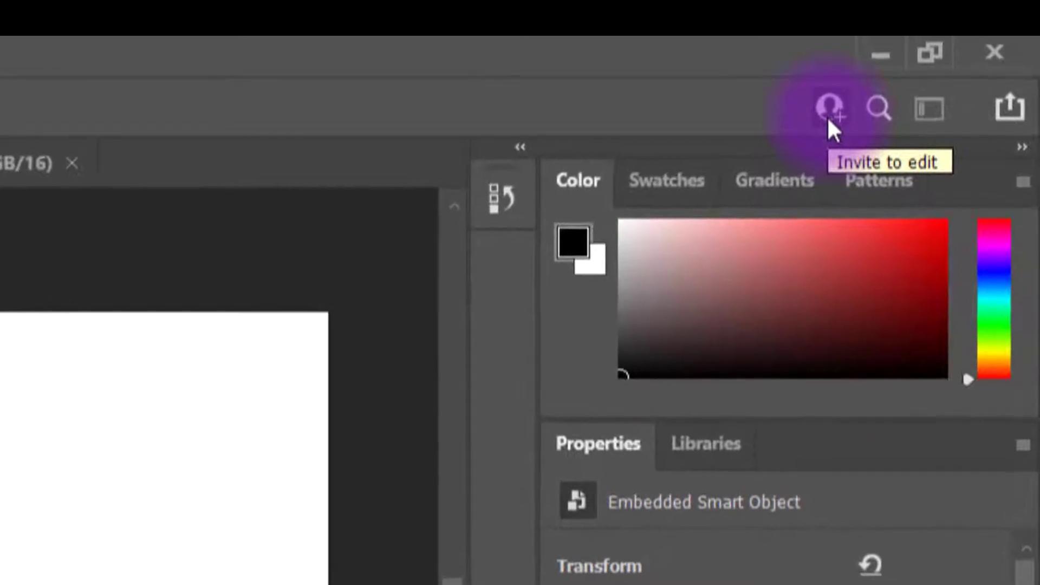
Invite others to edit, then reveal the glitter background, WAITR logo and headline layers
click(834, 109)
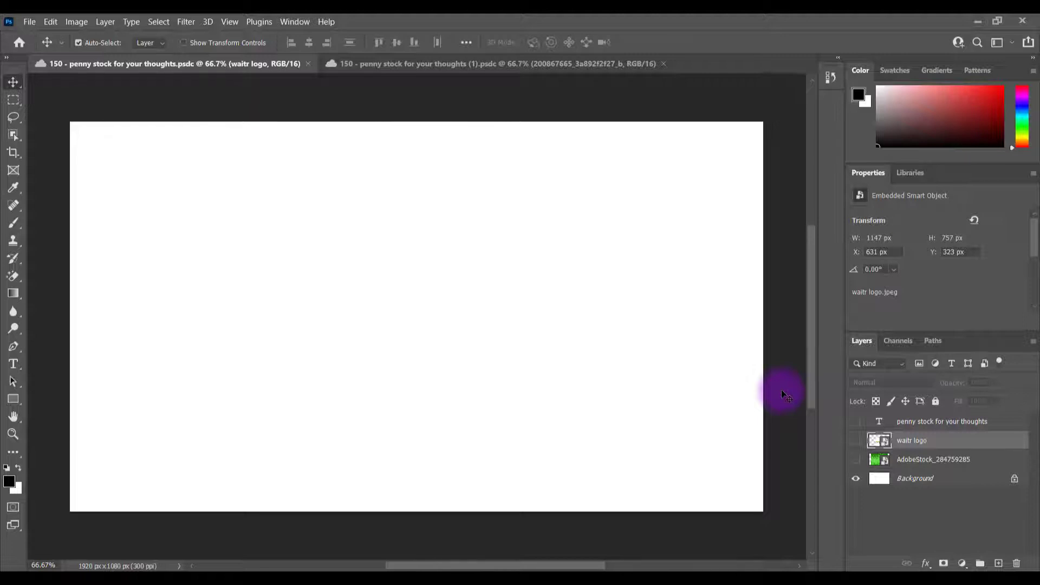
click(856, 460)
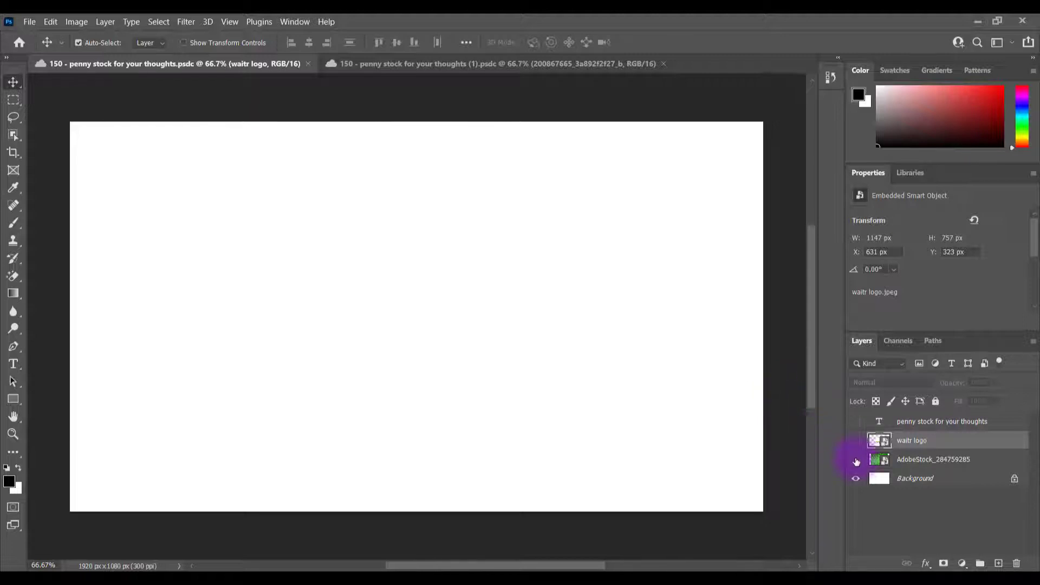
mouse_move(855, 463)
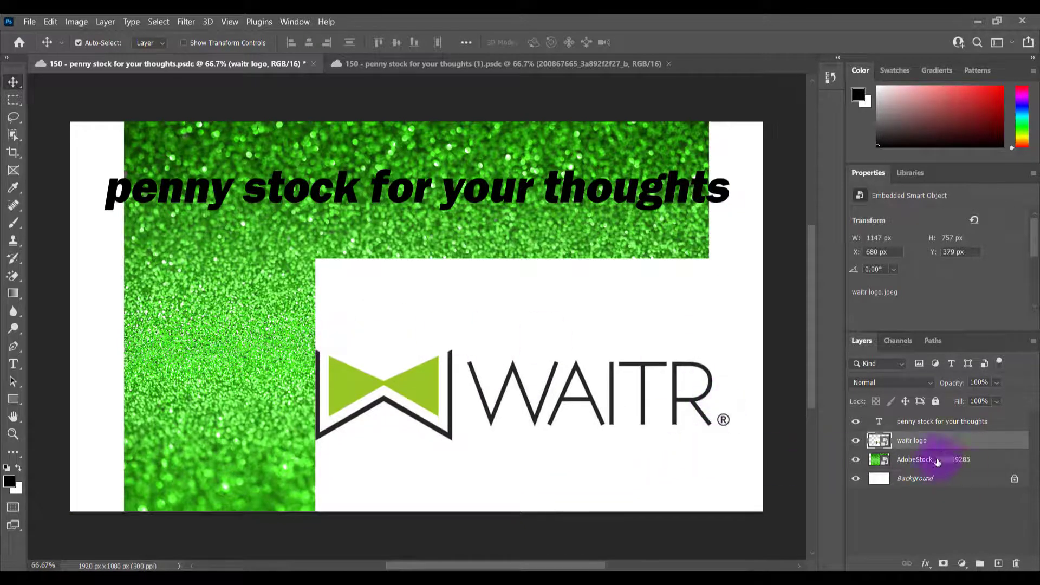
click(933, 459)
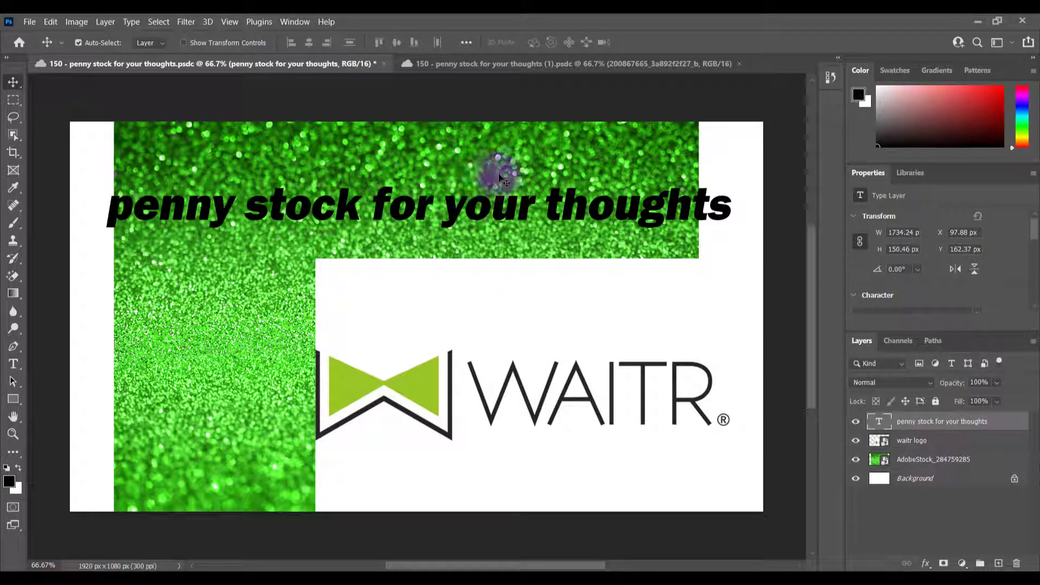
Save the penny stock thumbnail as a cloud document via File > Save As
click(29, 21)
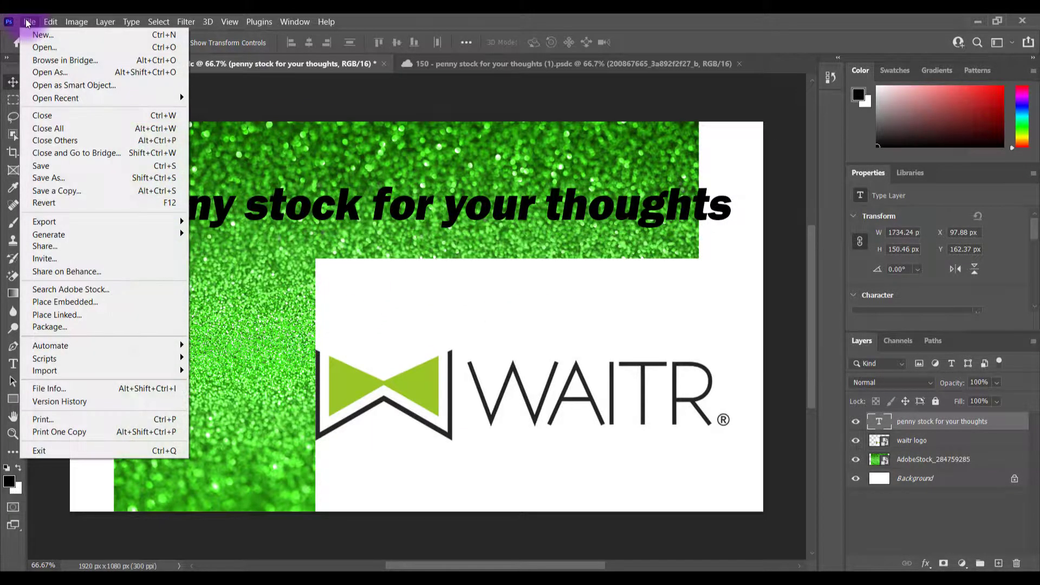
mouse_move(47, 178)
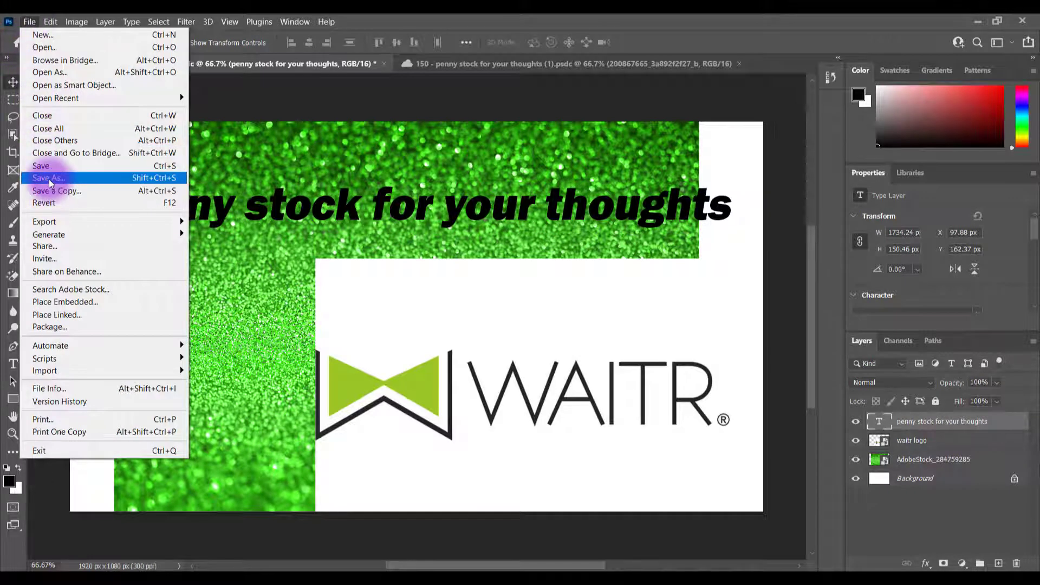
click(48, 178)
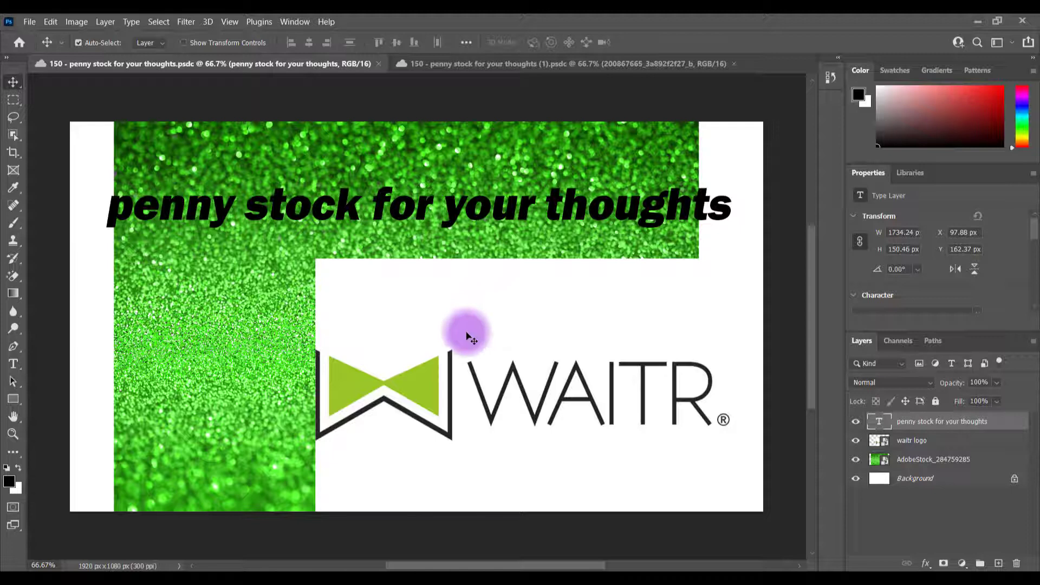
mouse_move(345, 269)
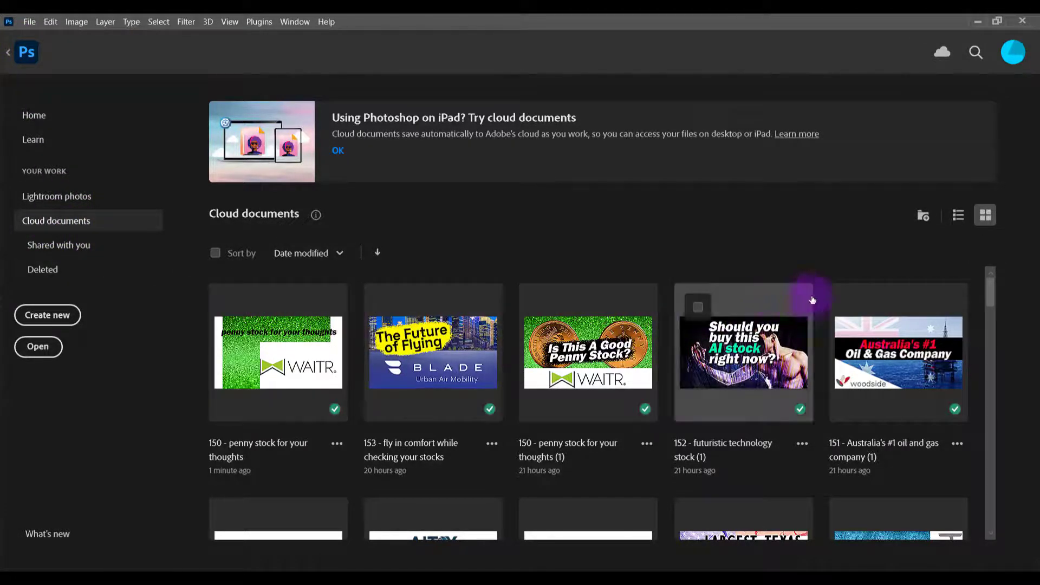
mouse_move(441, 322)
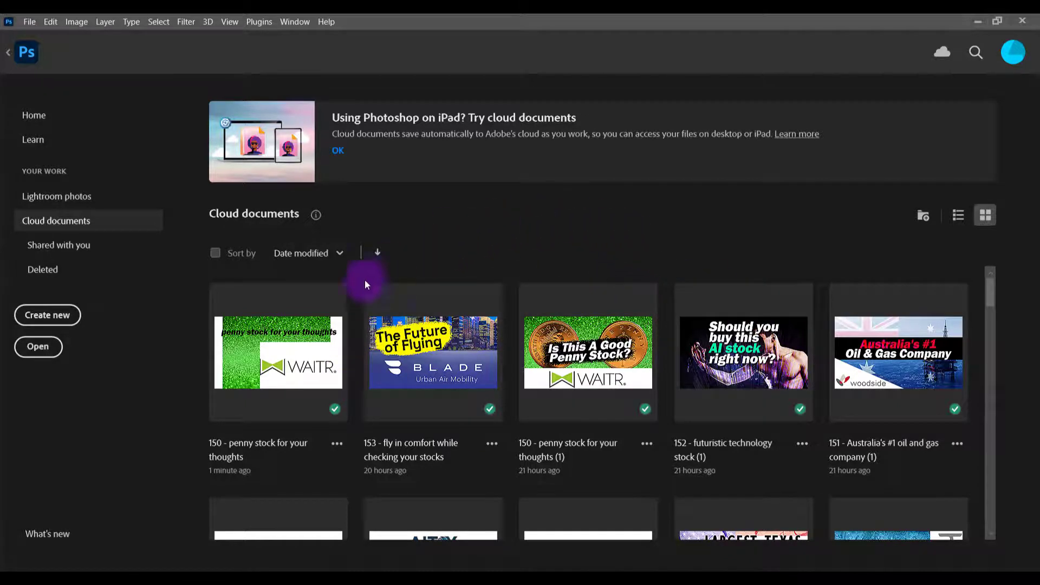
mouse_move(279, 352)
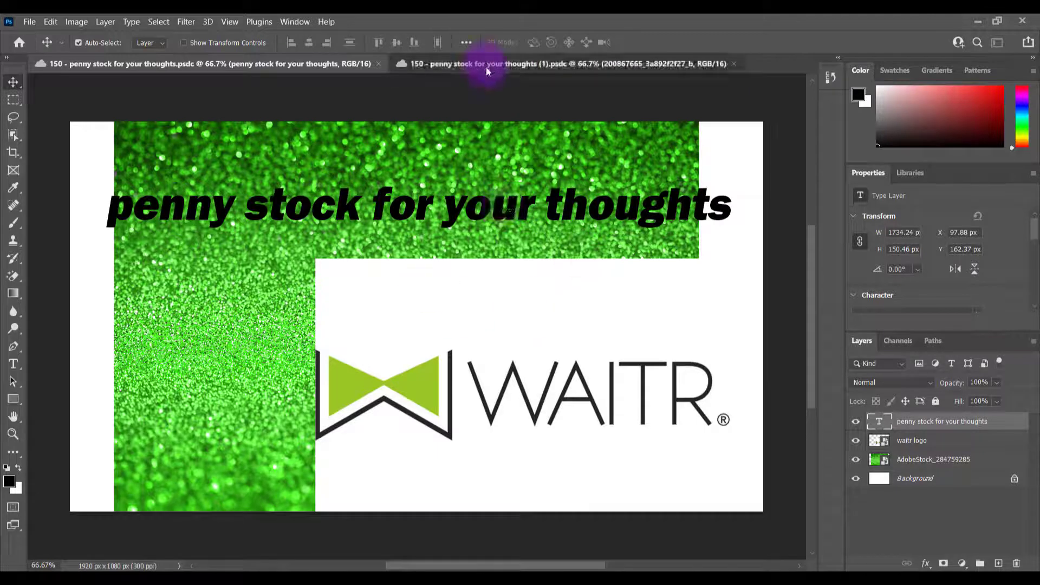
click(563, 63)
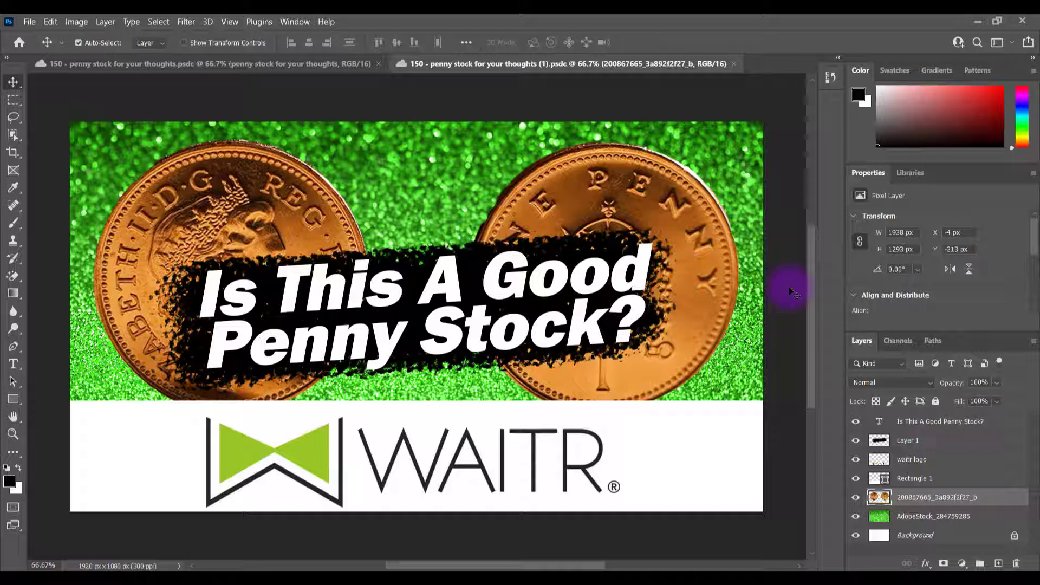
mouse_move(784, 280)
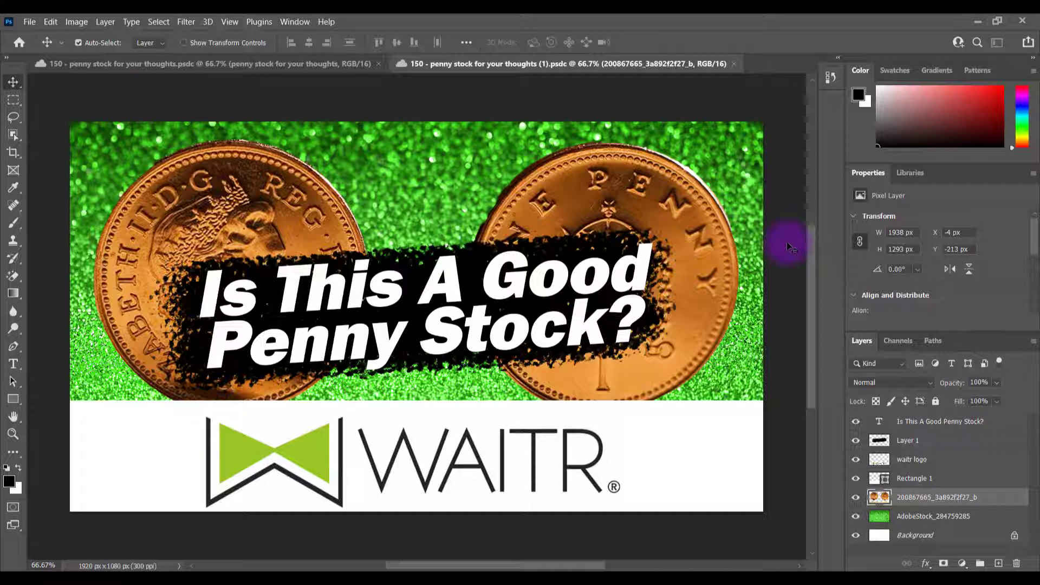
mouse_move(620, 273)
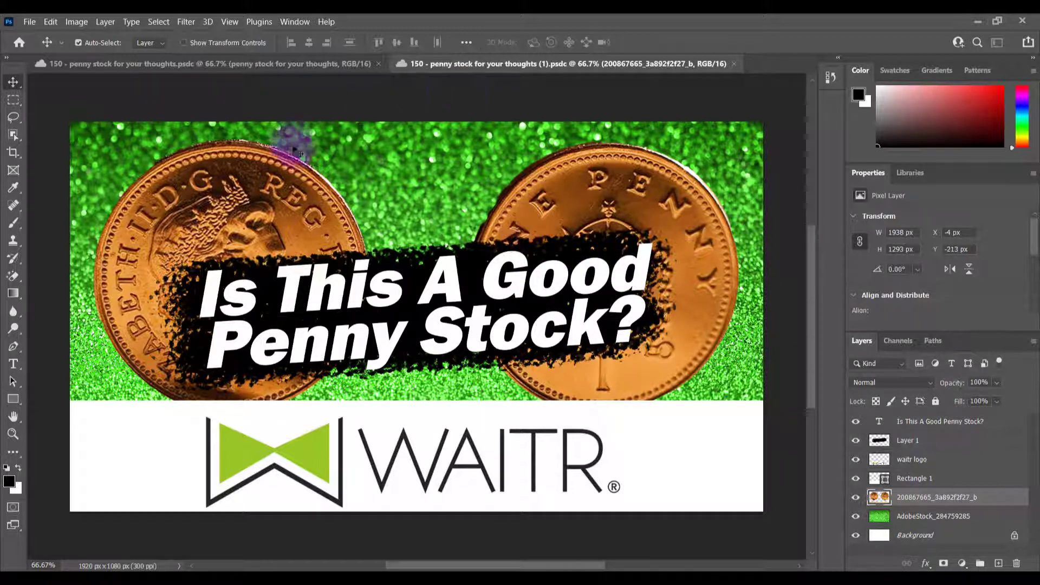
mouse_move(232, 112)
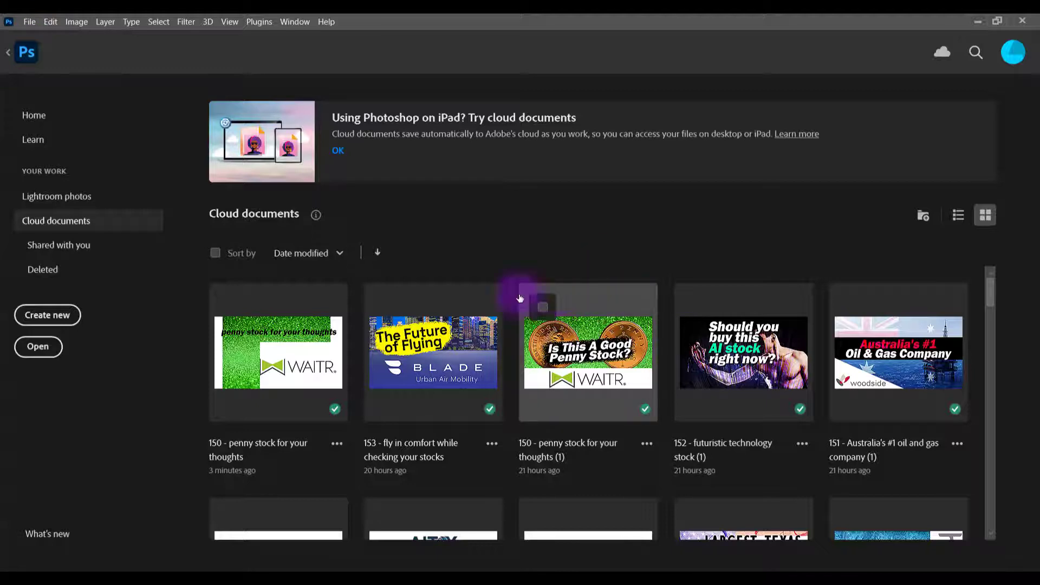
mouse_move(569, 263)
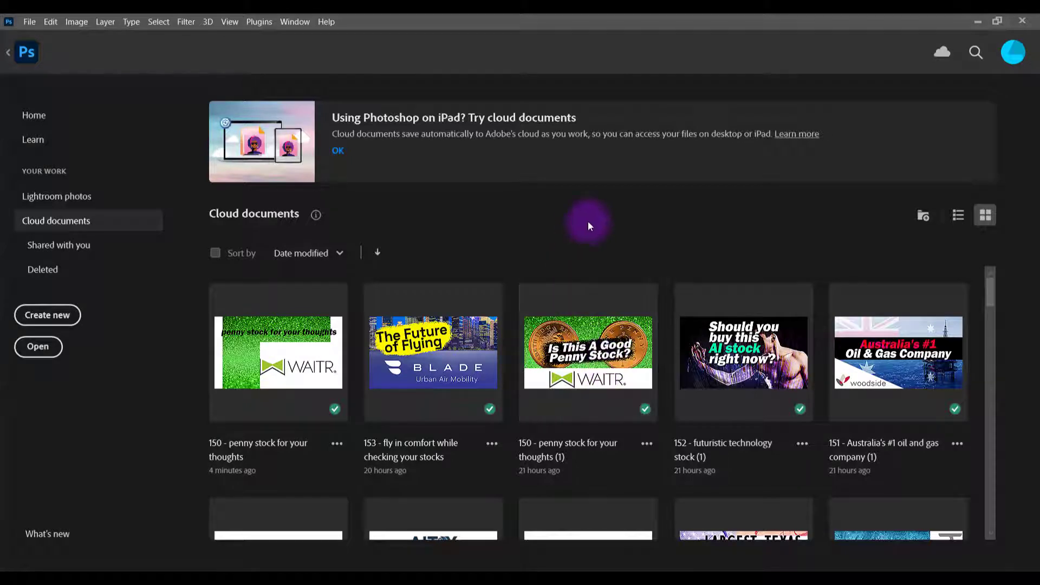
double_click(586, 352)
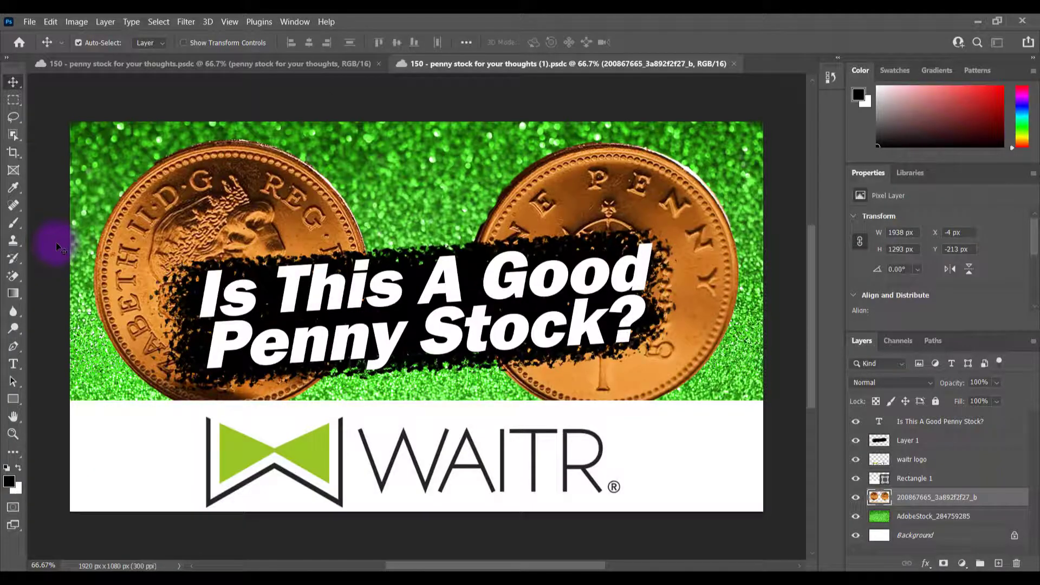